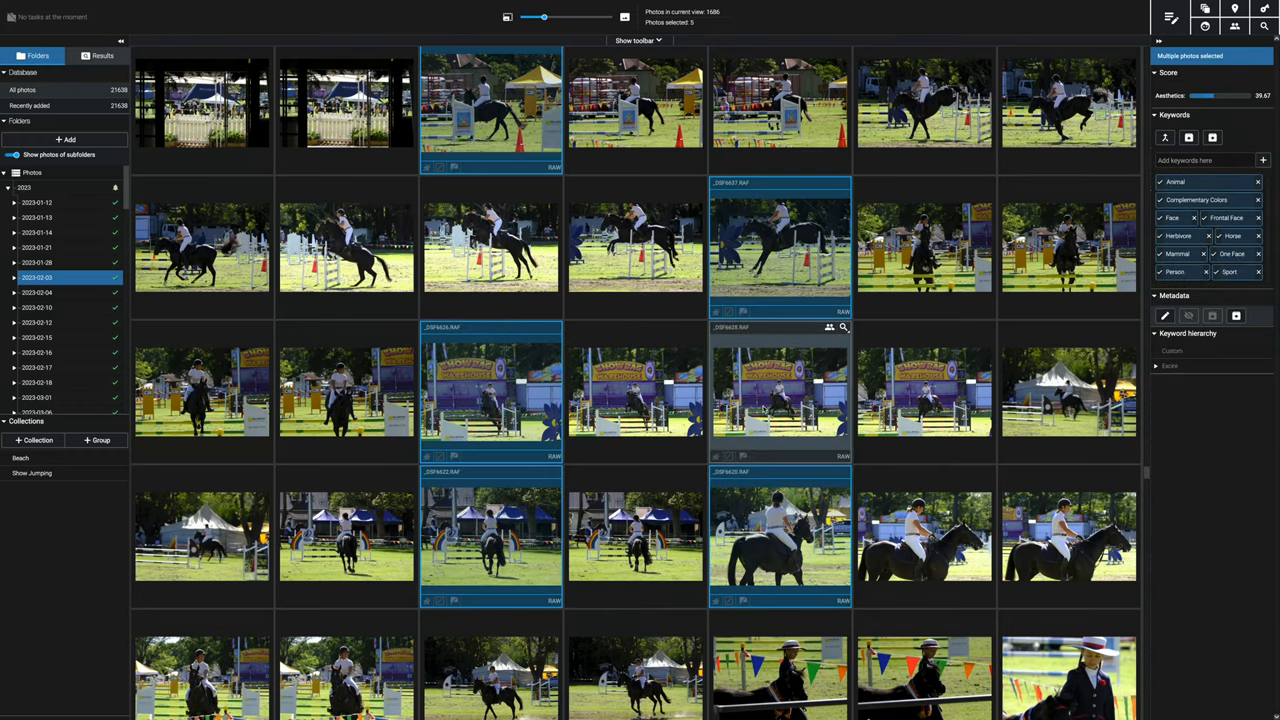
Step: Select the 'Show Jumping' collection so the grid shows only its five horse-jumping photos
click(32, 472)
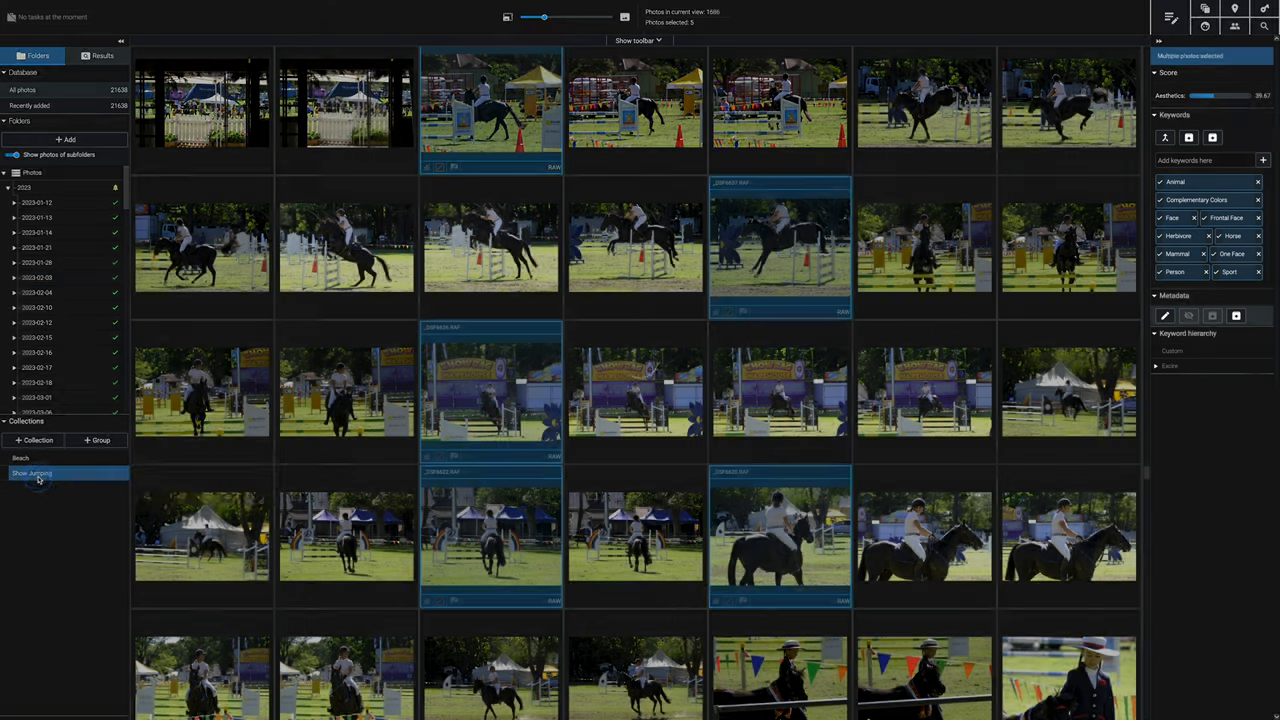
click(32, 472)
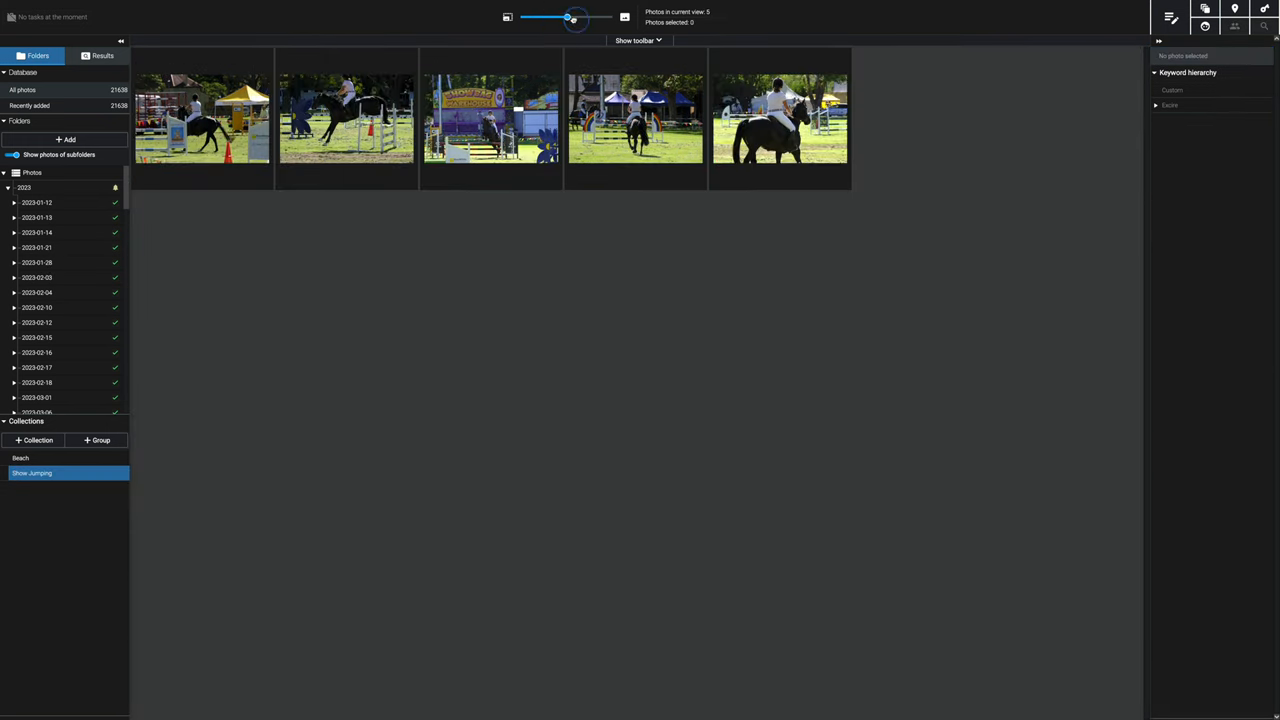